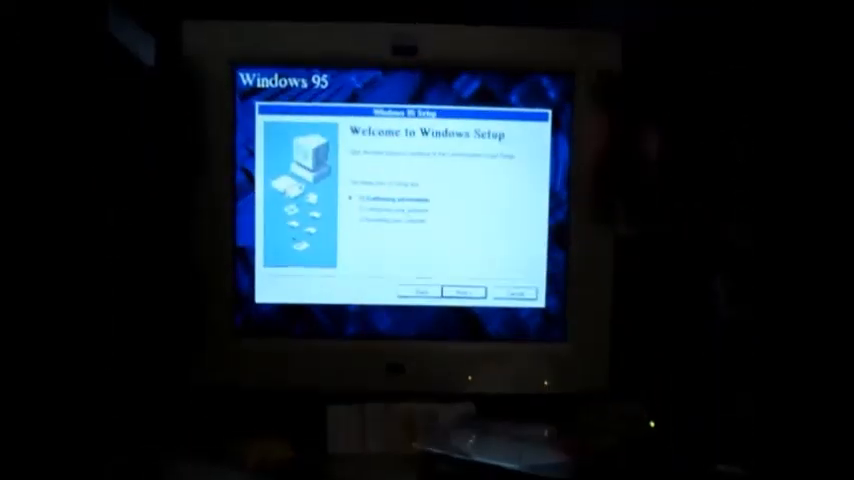
Advance past the Windows 95 Setup welcome page to User Information.
left_click(461, 291)
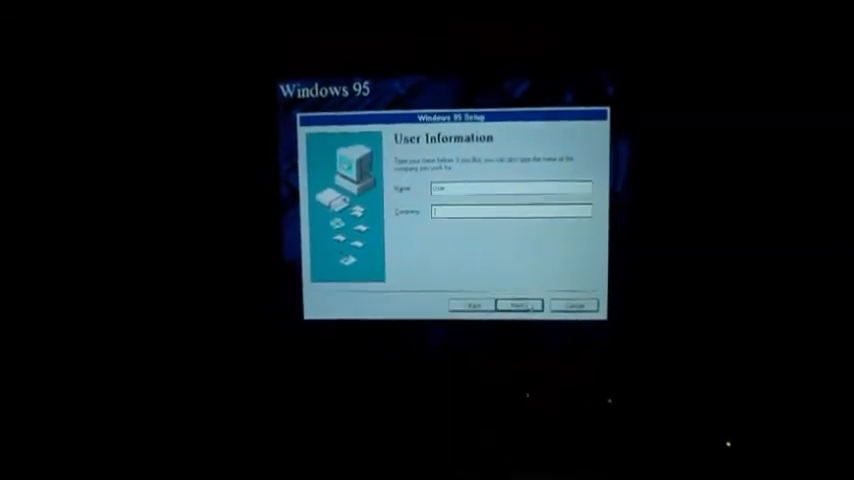
Submit user information, accept the license agreement, and submit the certificate number.
left_click(518, 304)
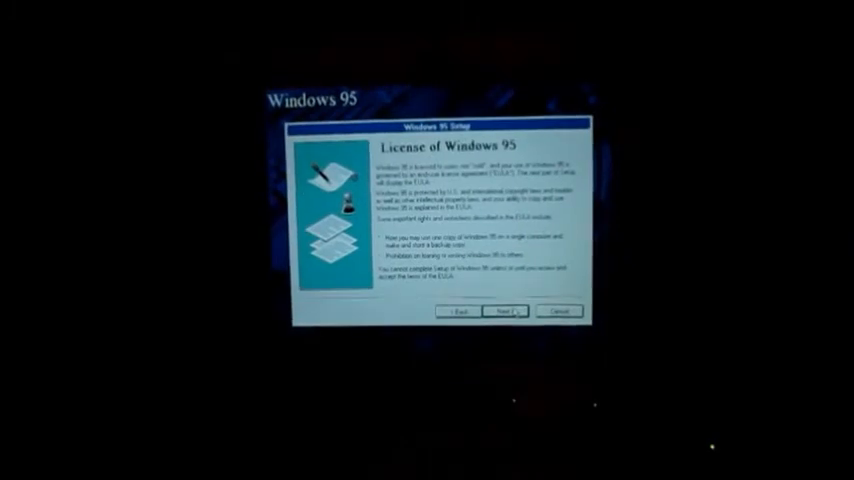
left_click(504, 311)
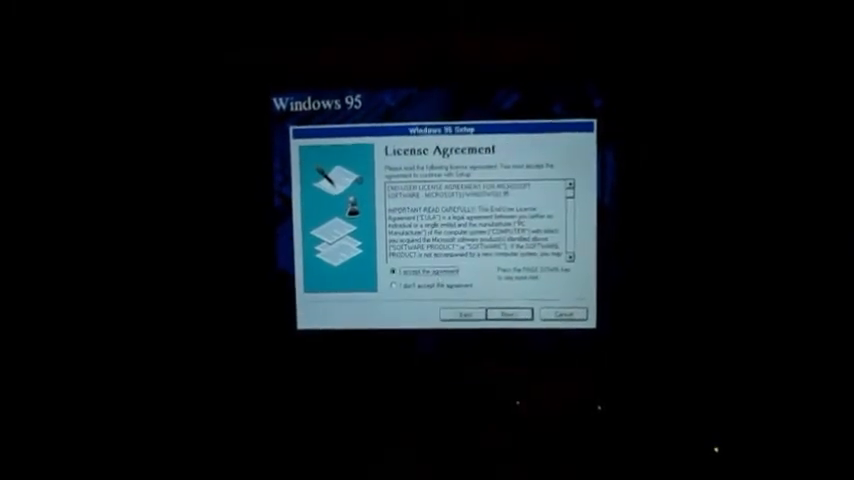
left_click(508, 314)
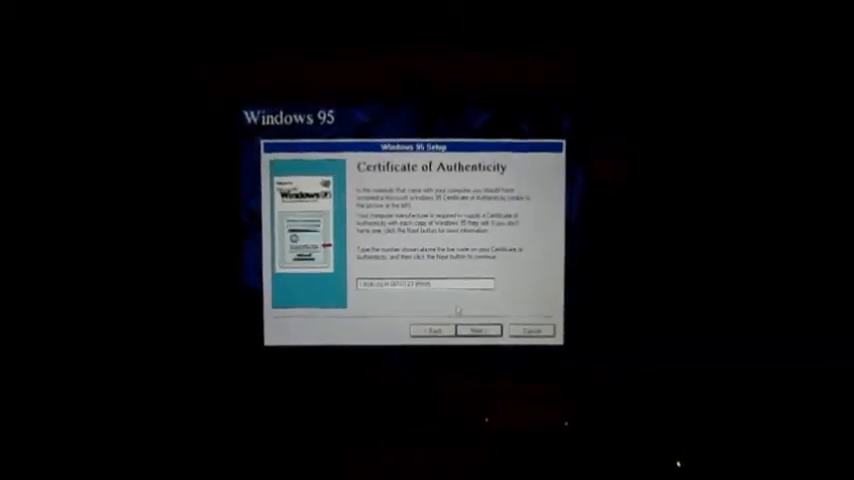
left_click(477, 330)
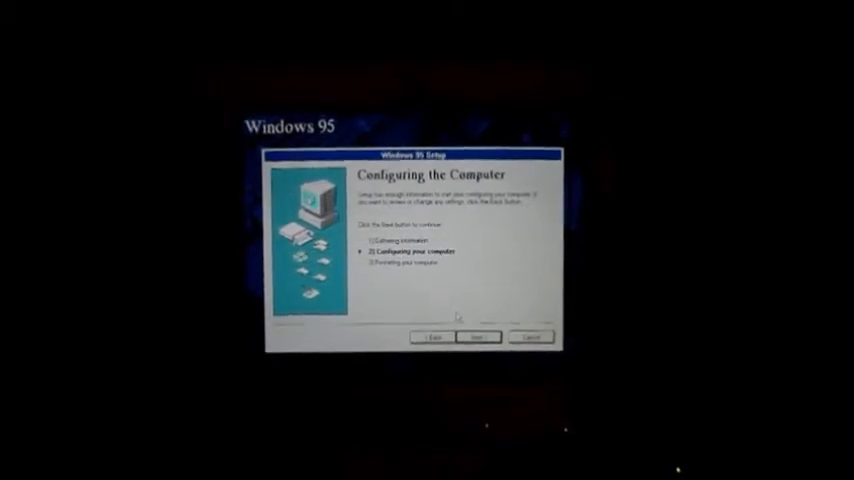